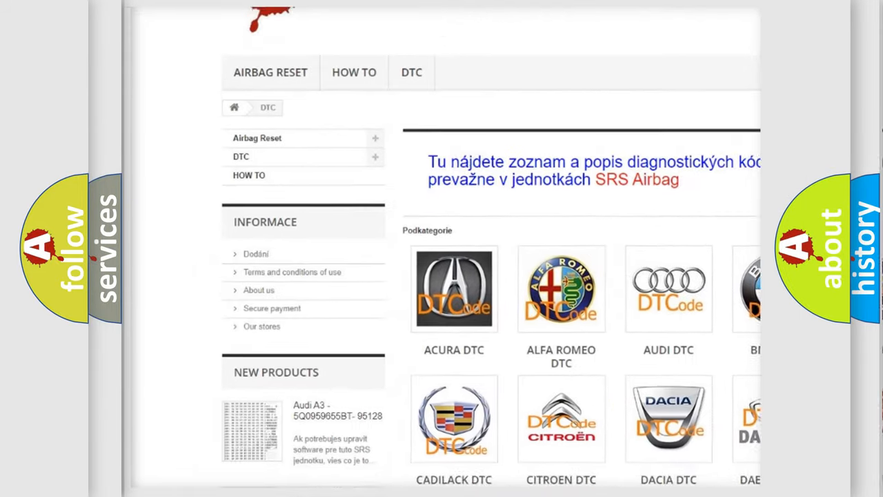
scroll("down", 3)
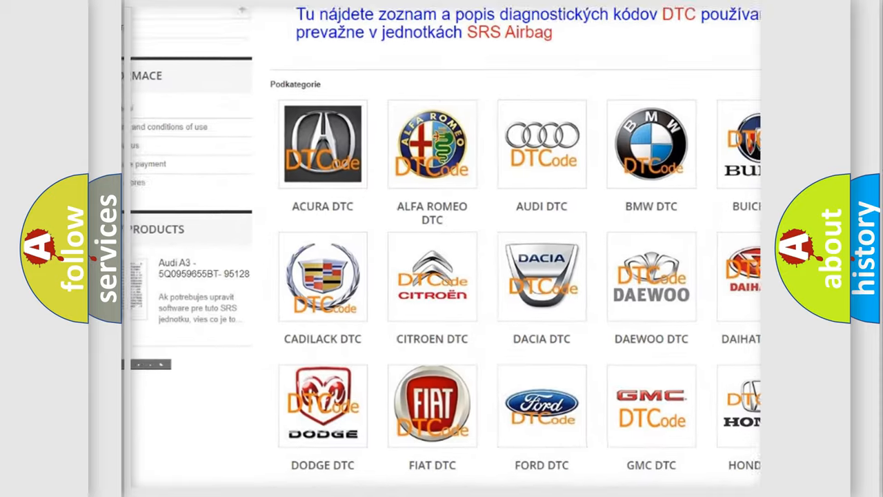
scroll("down", 3)
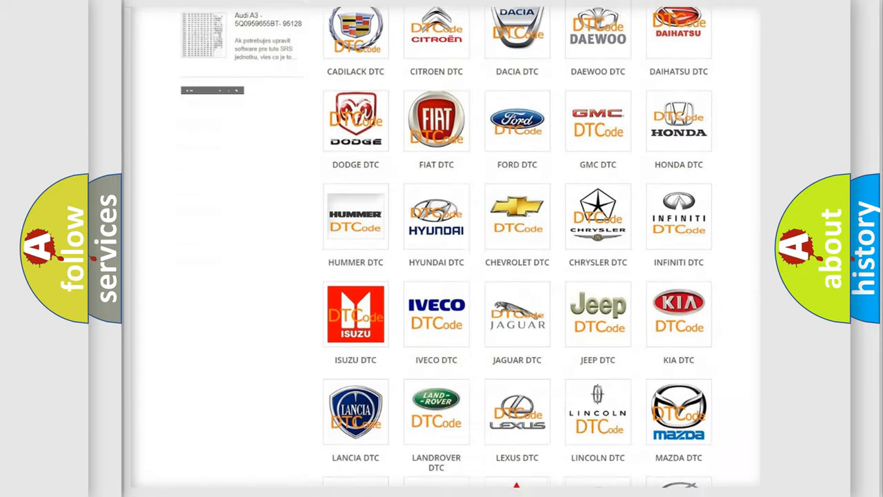
scroll("down", 3)
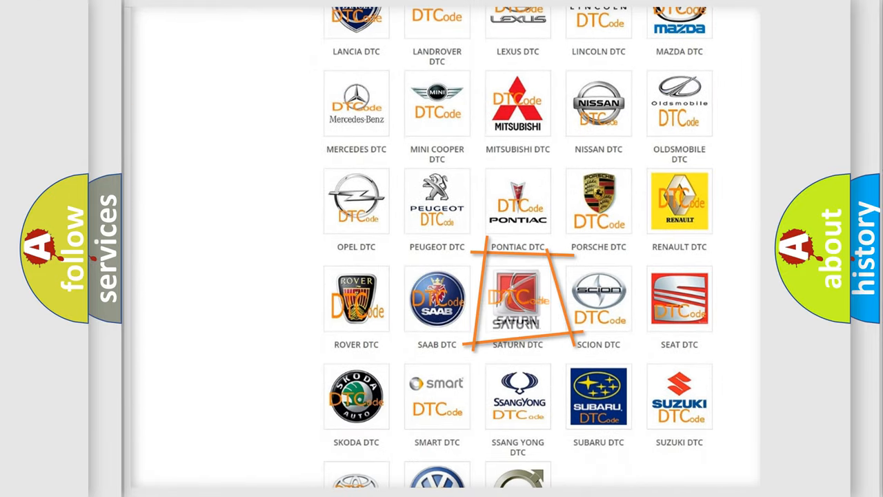